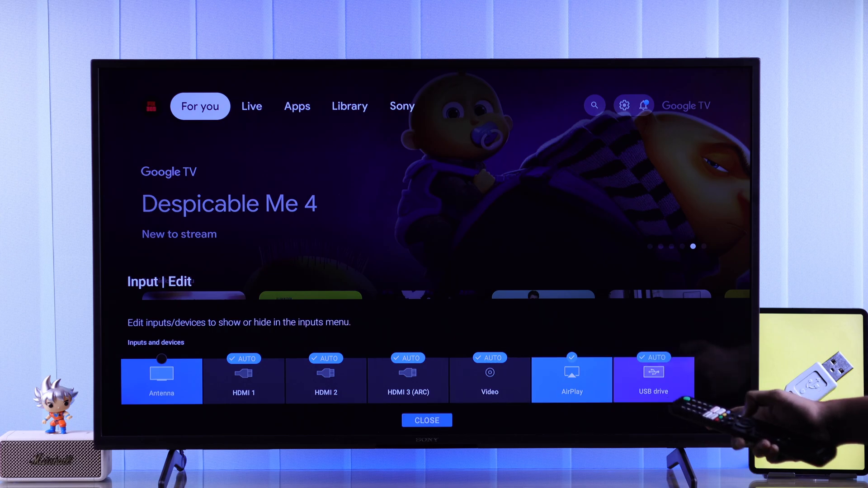
Tick the USB drive in Input Edit so it appears in the inputs menu.
left_click(426, 420)
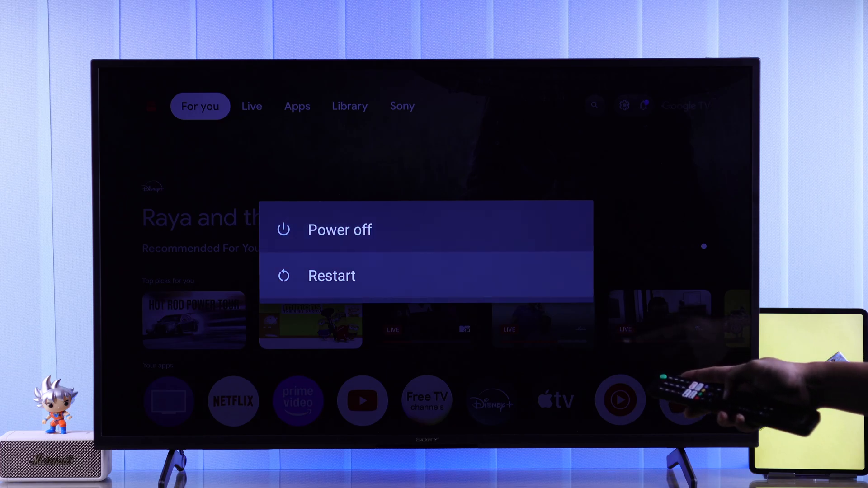
Choose Restart from the TV's power menu.
left_click(332, 275)
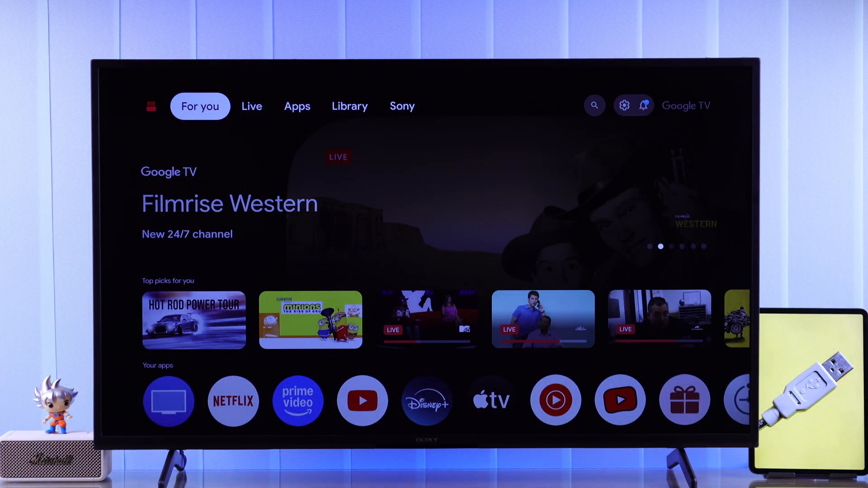
Open the TV inputs list and select the USB drive input.
left_click(624, 106)
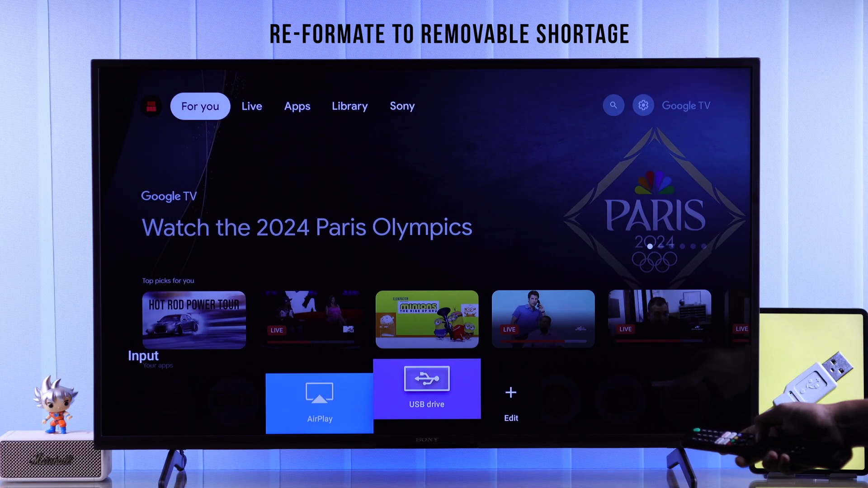
left_click(426, 389)
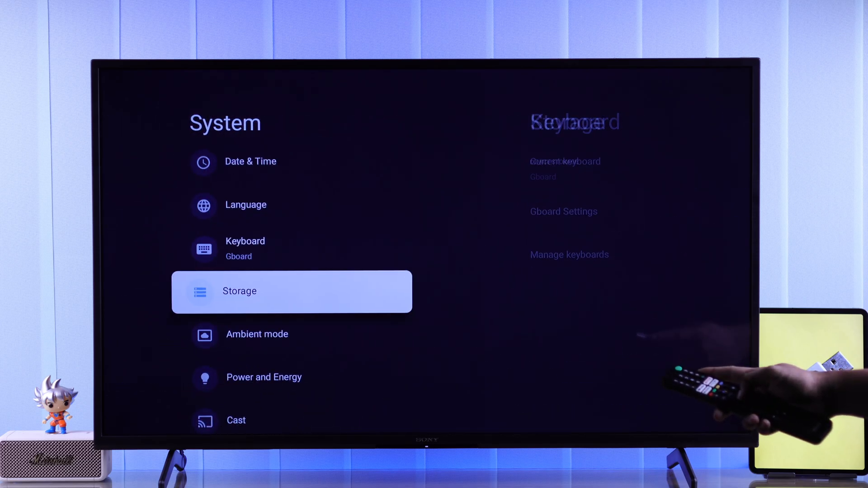
Erase the Lexar USB drive from Storage settings and confirm formatting as removable storage.
left_click(290, 291)
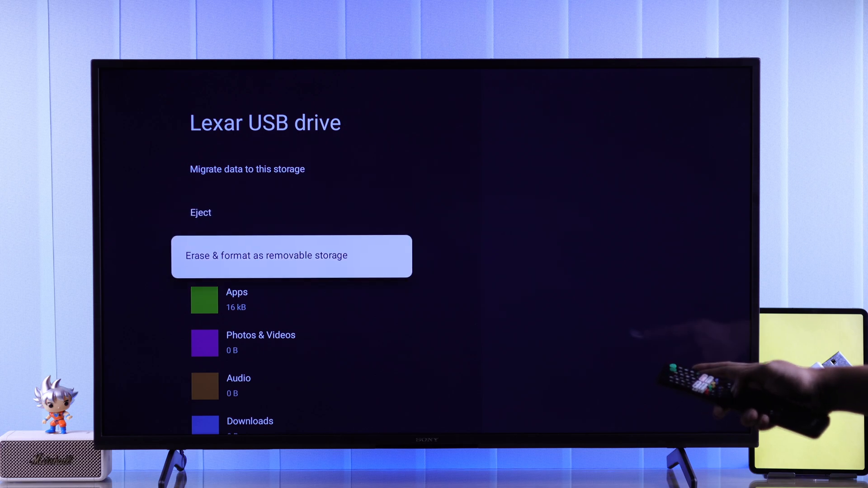
left_click(291, 255)
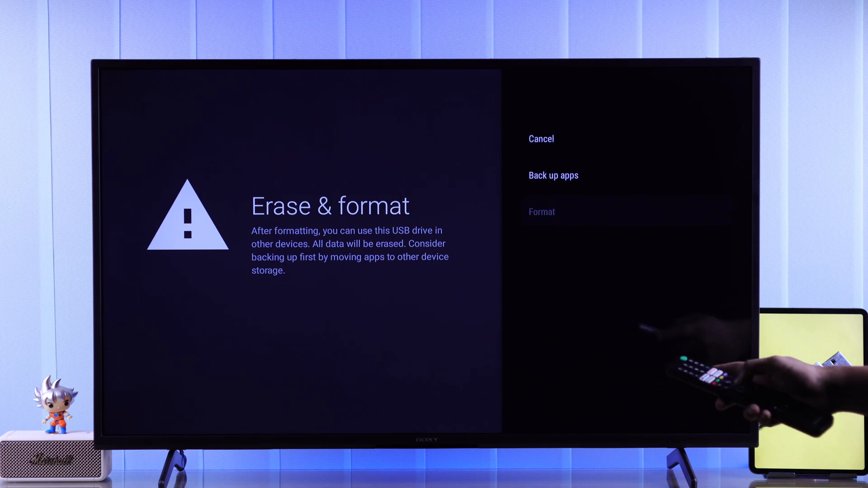
left_click(542, 212)
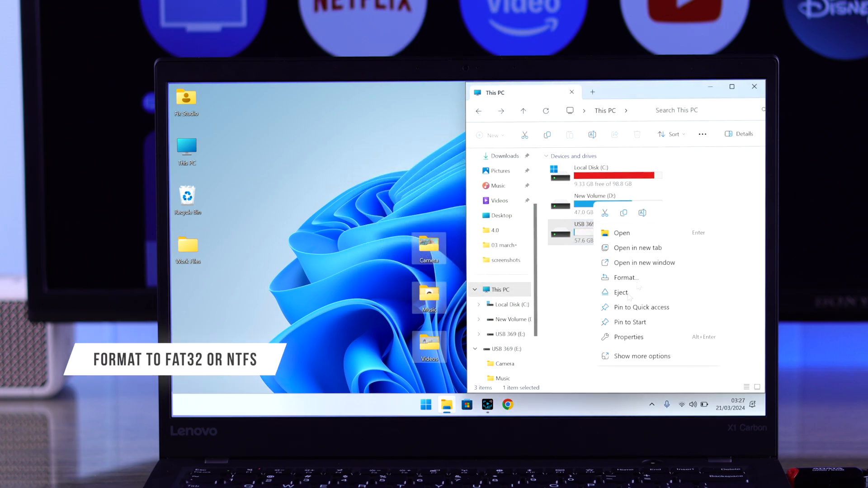
Format USB 369 (E:) as exFAT, confirm erasing, and dismiss Format Complete.
left_click(626, 277)
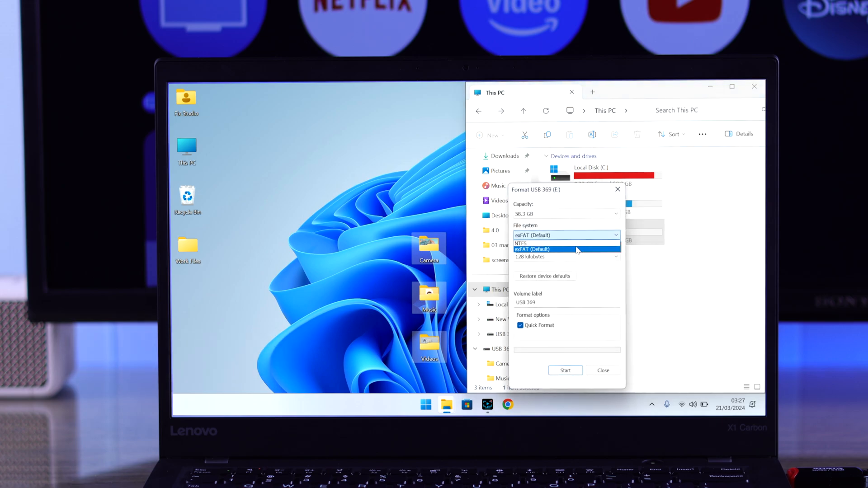
left_click(565, 371)
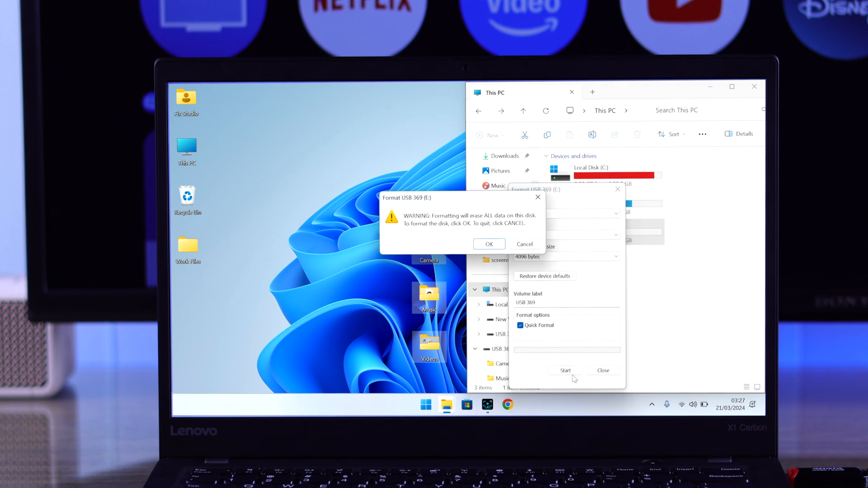
left_click(488, 244)
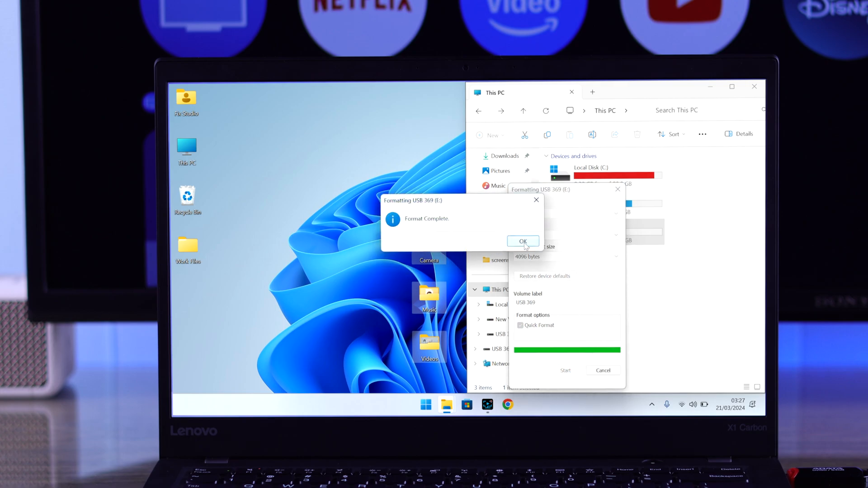
left_click(523, 241)
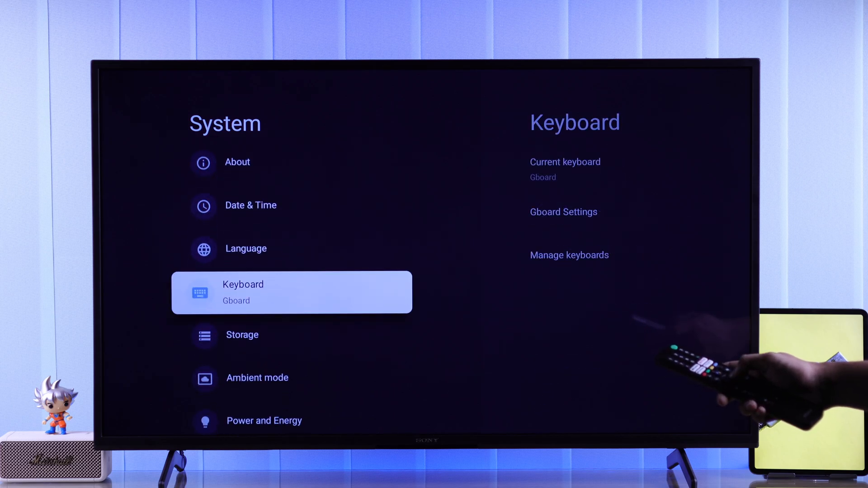
Scroll Developer options down to Debugging and toggle USB debugging off.
scroll("down", 3)
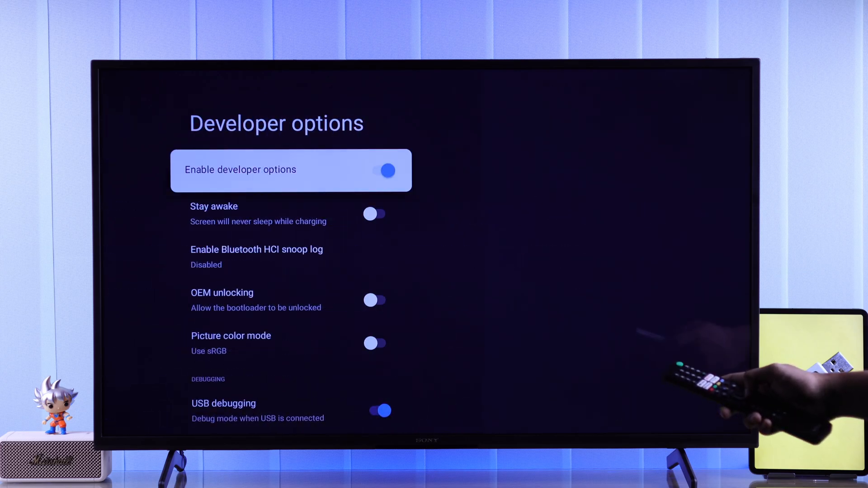
scroll("down", 3)
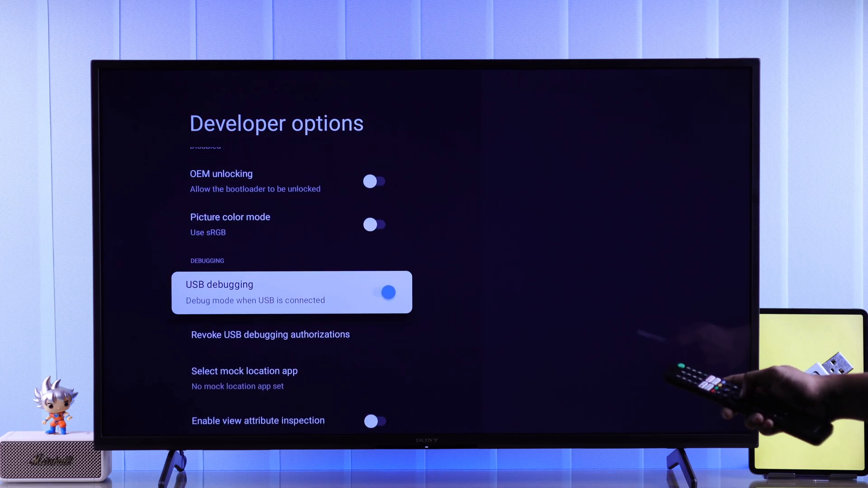
left_click(386, 292)
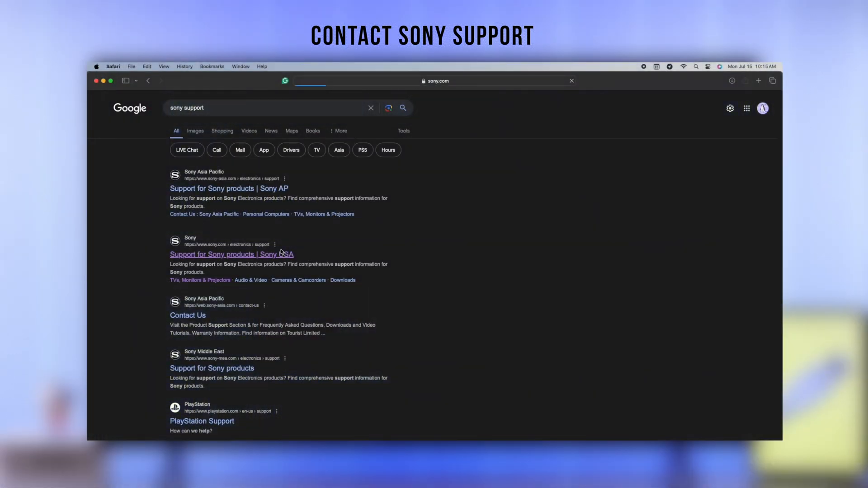
Open the 'Support for Sony products | Sony USA' search result.
left_click(231, 255)
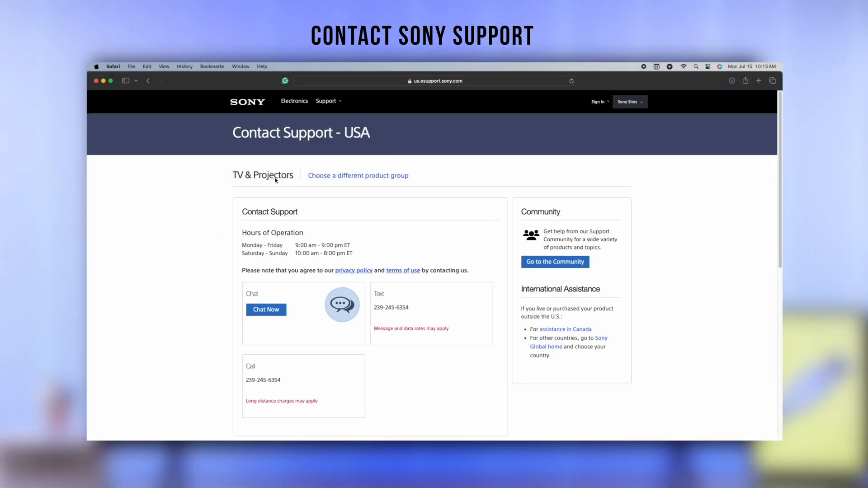